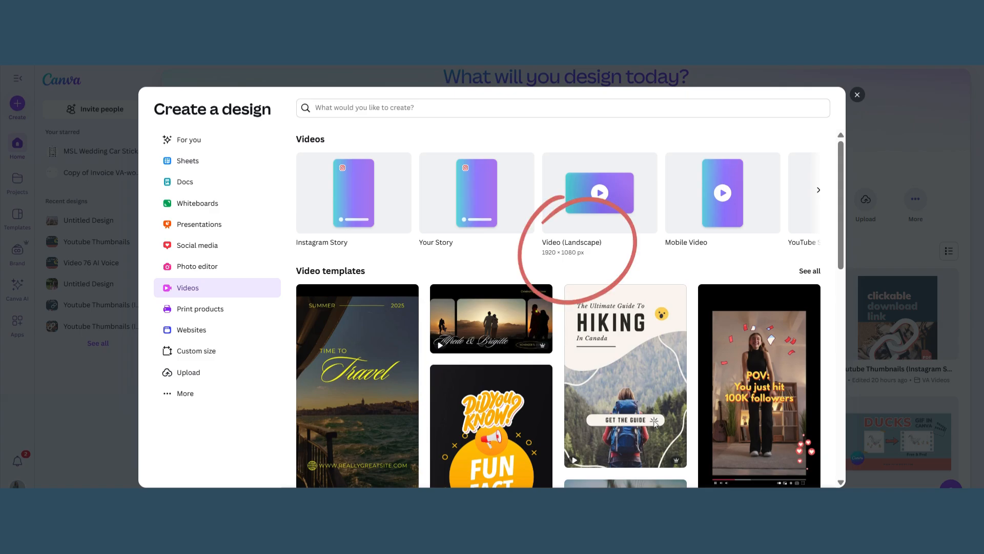
Step: Start a blank Video (Landscape) design at 1920 × 1080 and show the Design panel
{"action": "left_click", "coordinate": [598, 193]}
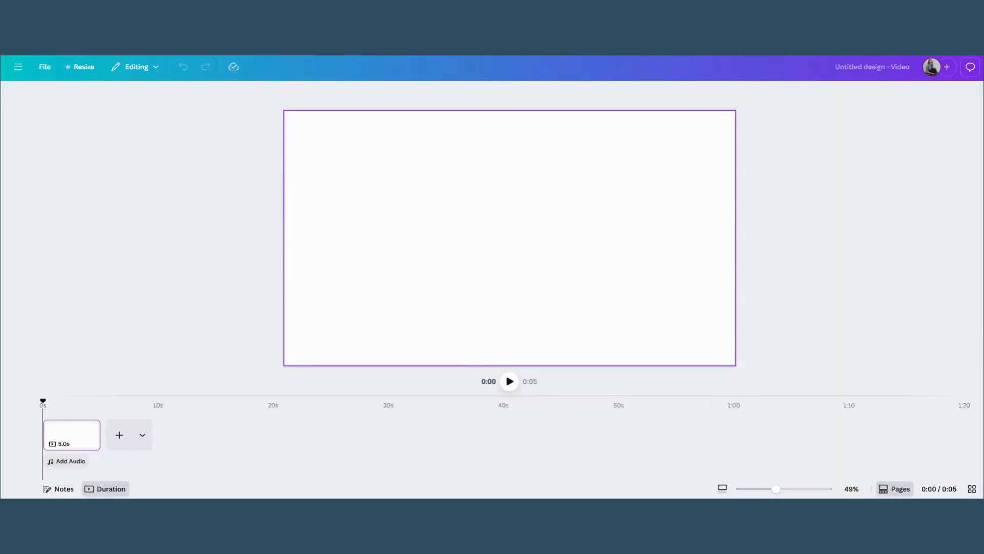
{"action": "left_click", "coordinate": [17, 100]}
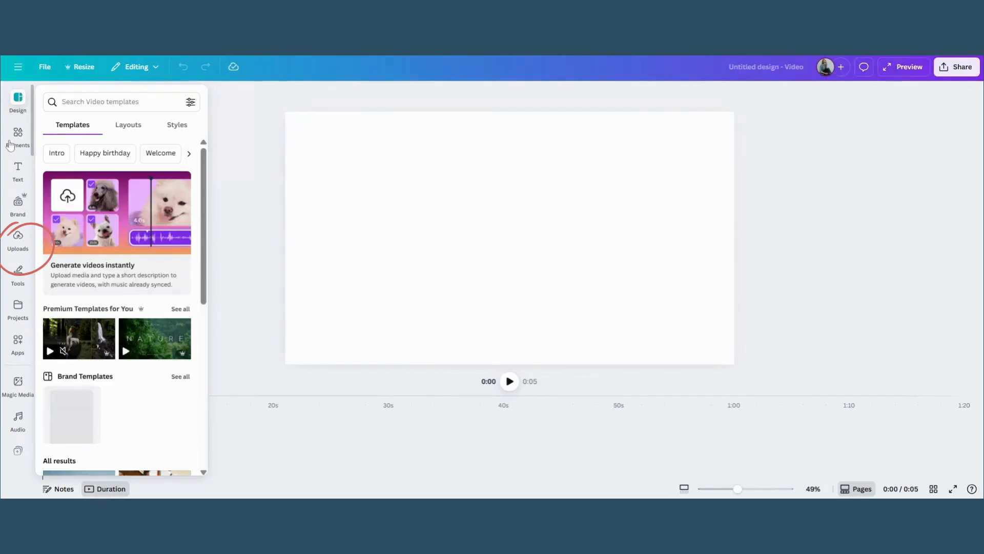
Step: Search Elements for 'how to blow a bubble' and set the bubble stock video as page background
{"action": "left_click", "coordinate": [17, 136]}
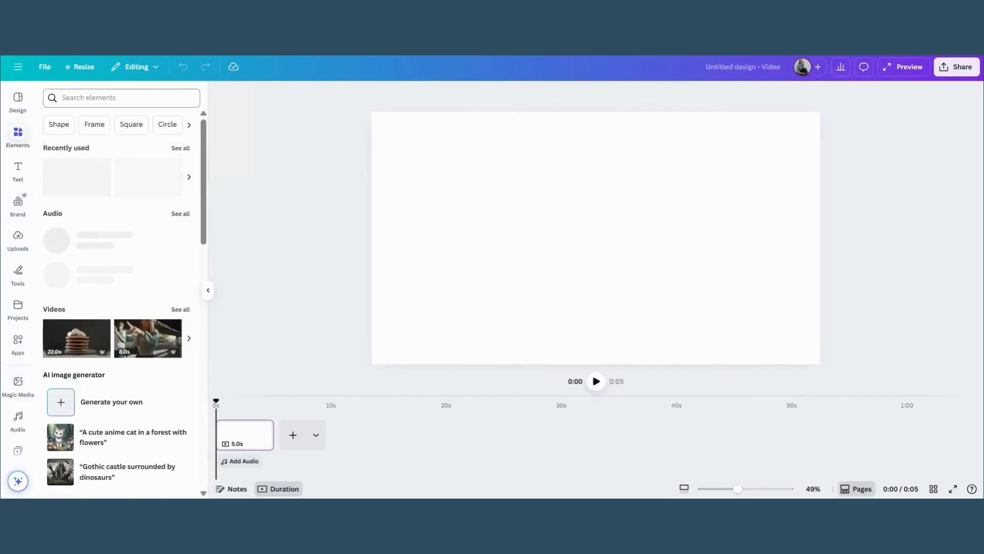
{"action": "type", "text": "how to blow a bubble"}
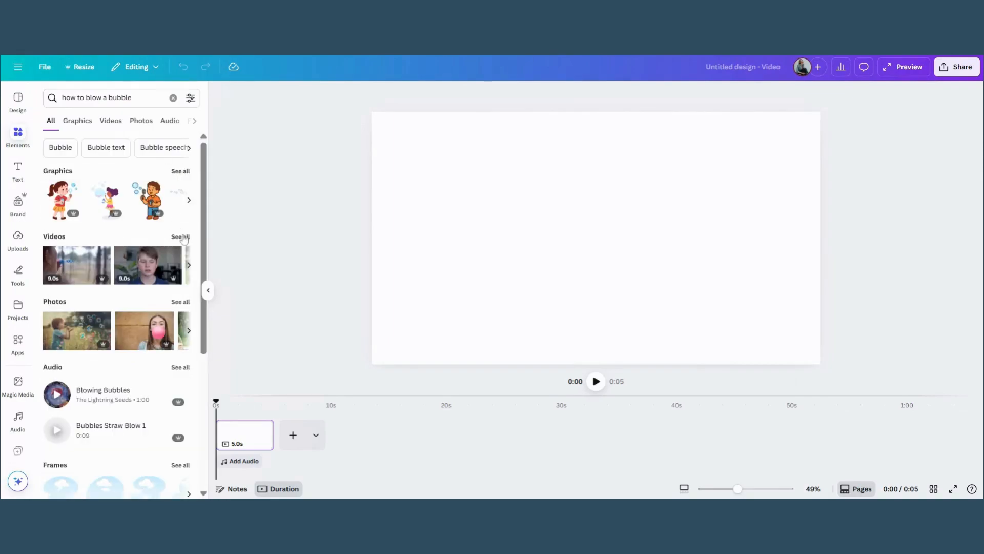
{"action": "left_click", "coordinate": [110, 121]}
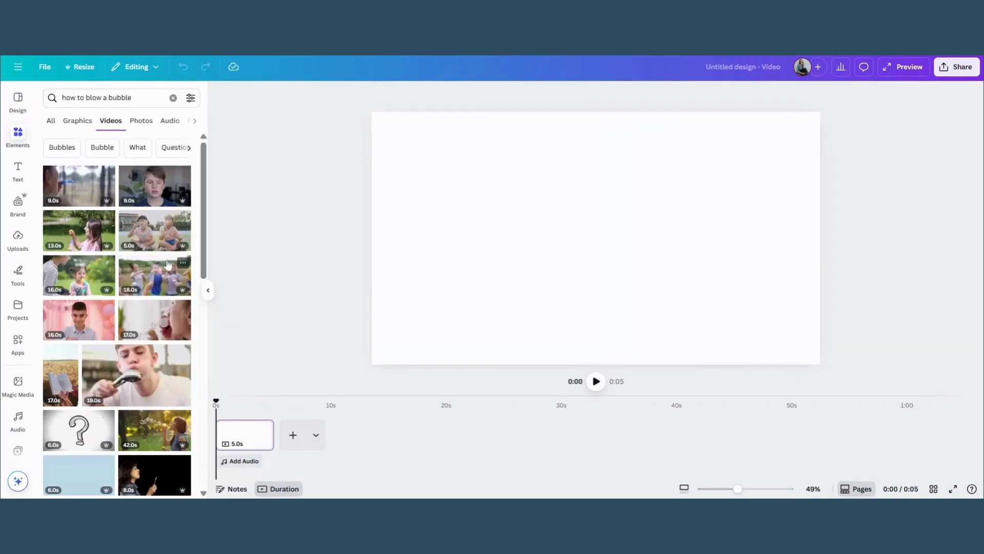
{"action": "scroll", "scroll_direction": "down", "scroll_amount": 3}
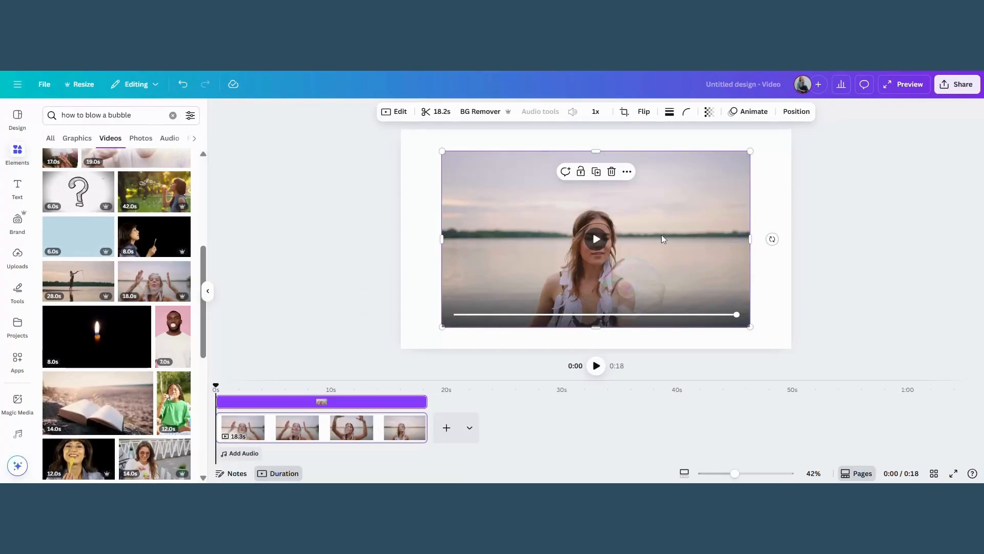
{"action": "mouse_move", "coordinate": [664, 239]}
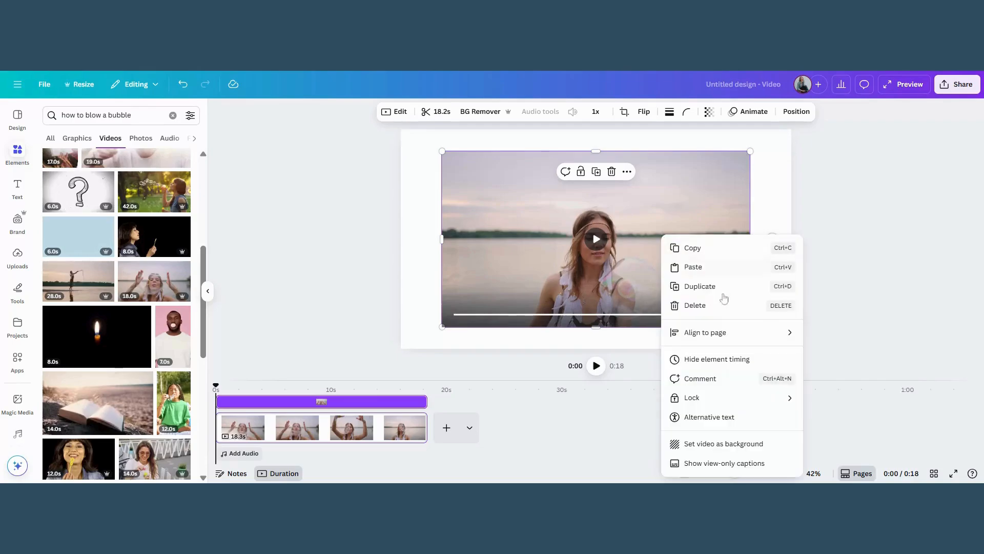
{"action": "mouse_move", "coordinate": [722, 444]}
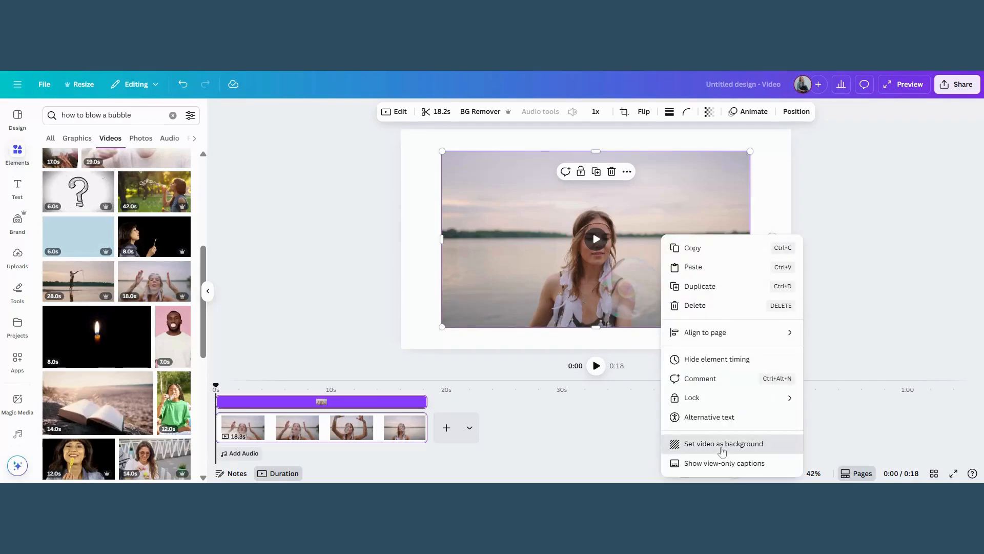
{"action": "left_click", "coordinate": [723, 443]}
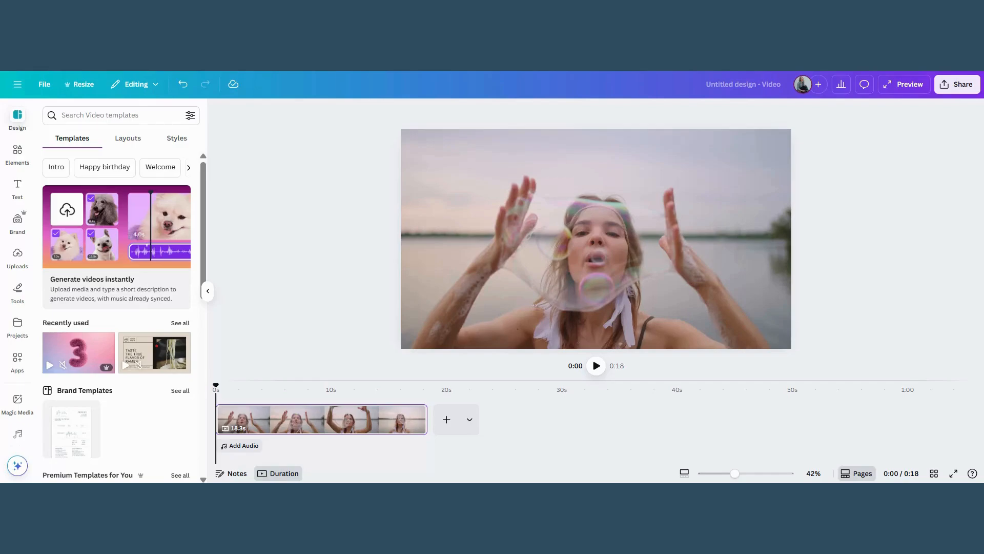
Step: Reach the AI voice generator via Uploads > Record yourself, ready for the glimmers script
{"action": "left_click", "coordinate": [18, 258]}
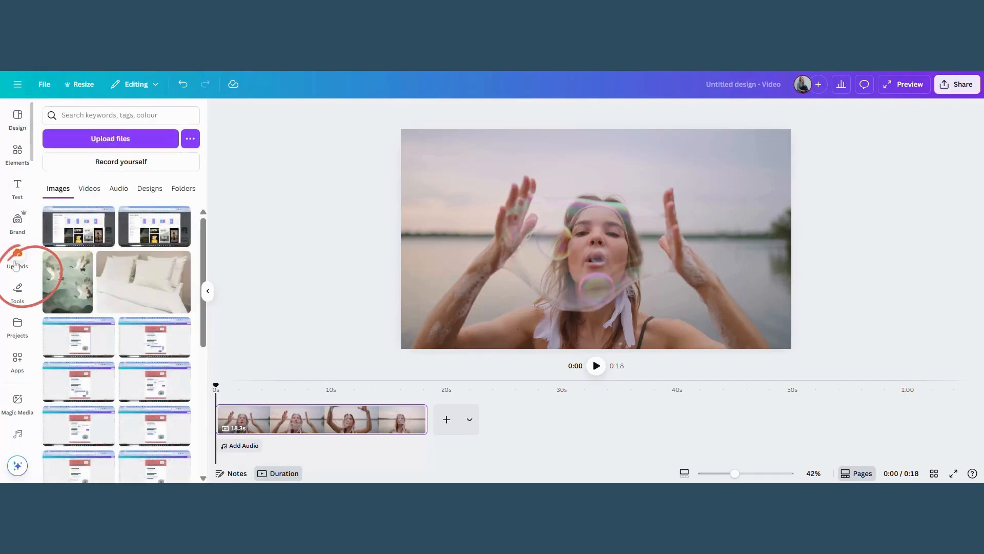
{"action": "left_click", "coordinate": [121, 161]}
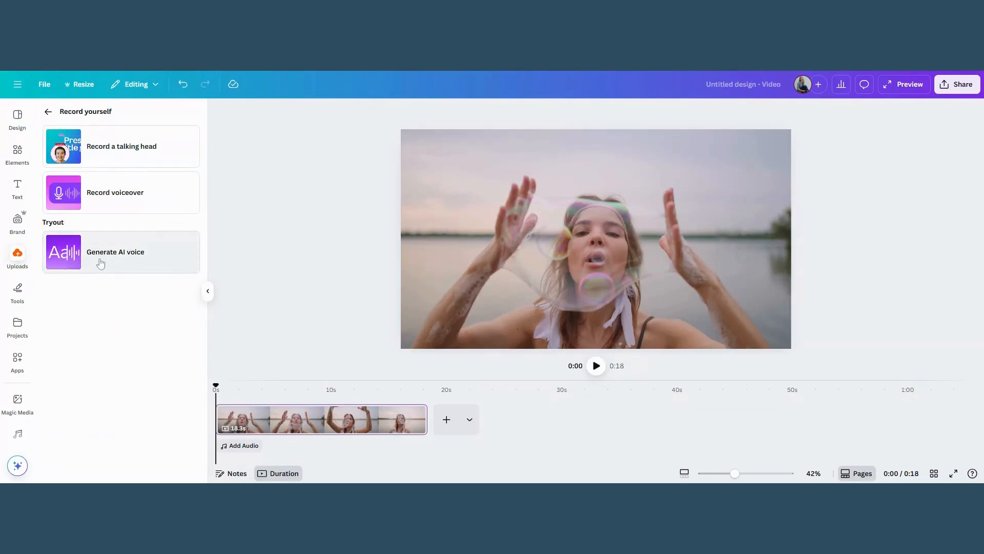
{"action": "left_click", "coordinate": [116, 252]}
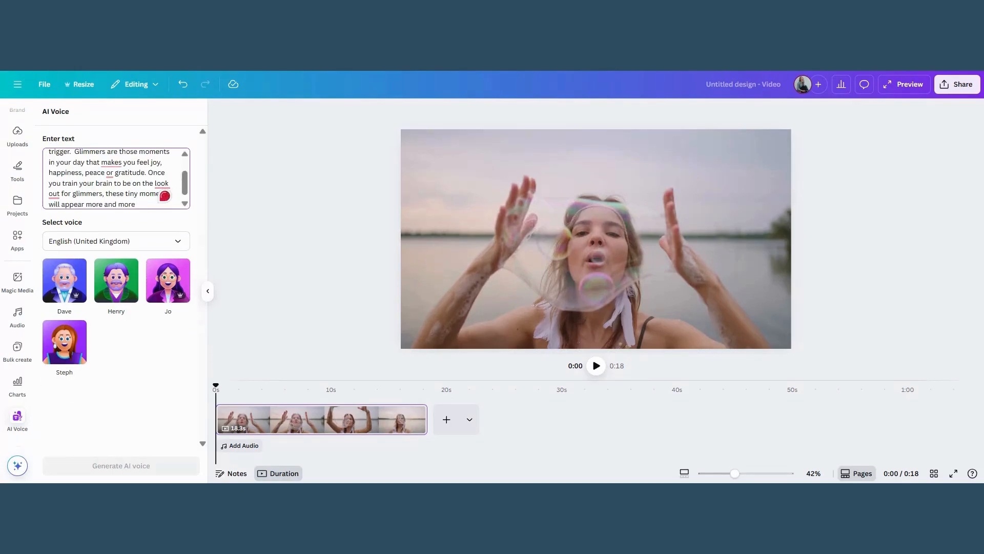
{"action": "left_click", "coordinate": [115, 240]}
{"action": "type", "text": "en"}
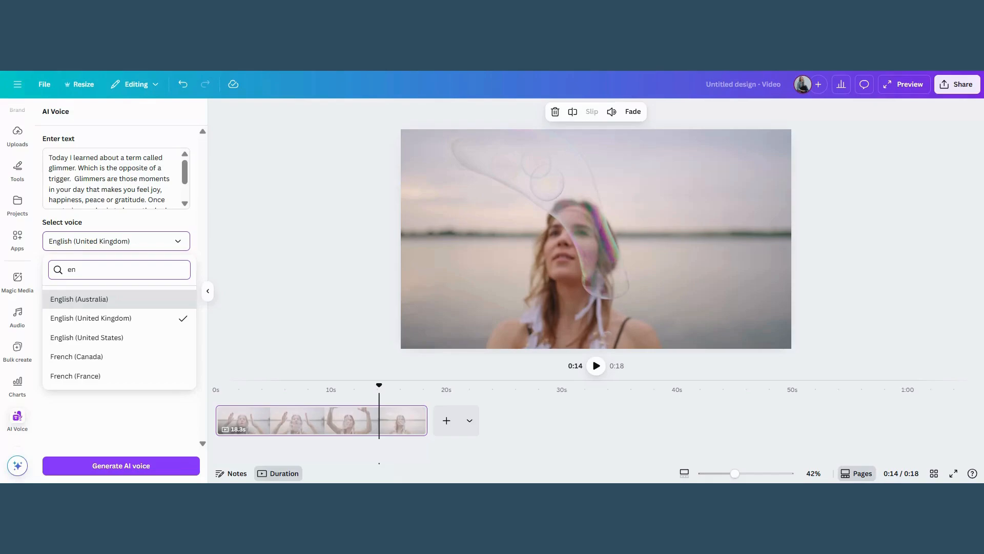
{"action": "mouse_move", "coordinate": [106, 268]}
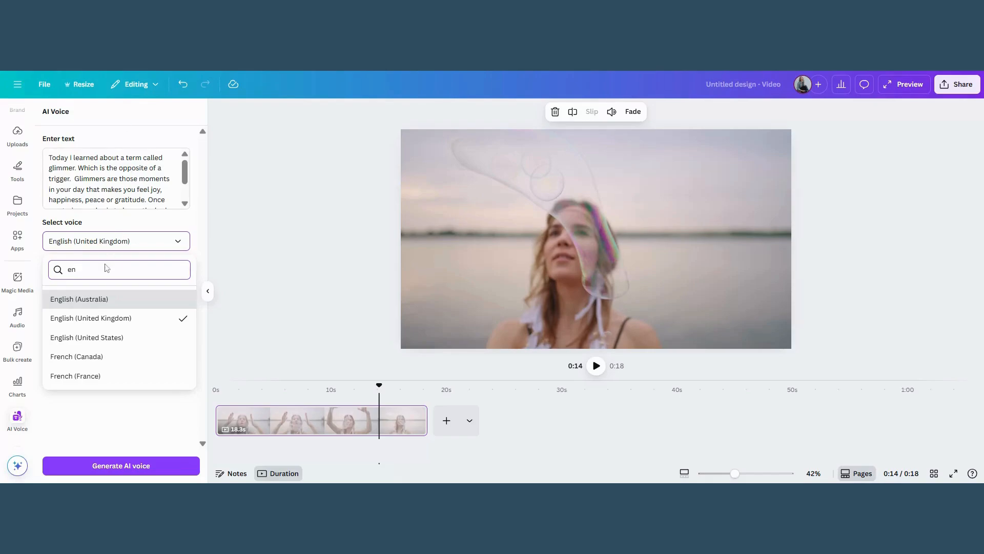
{"action": "mouse_move", "coordinate": [79, 298]}
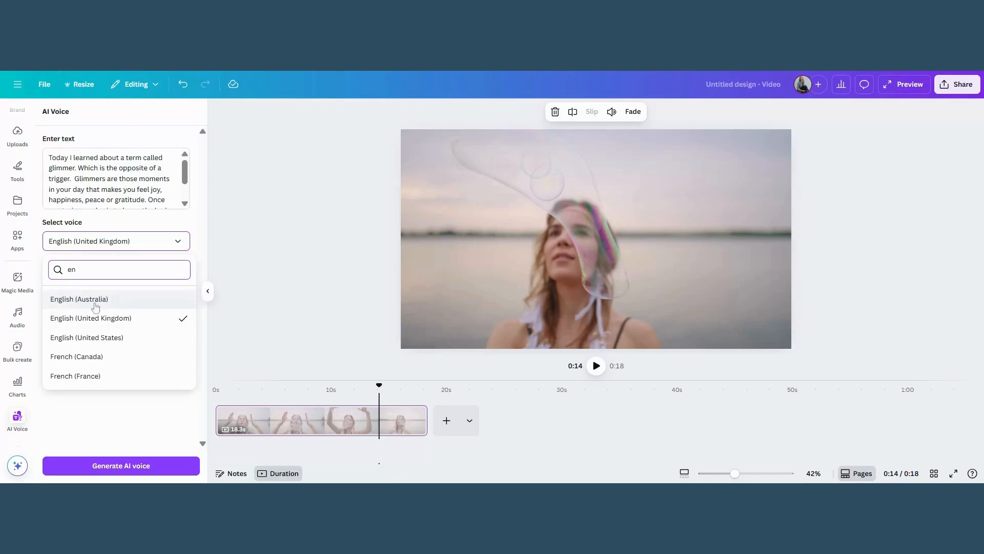
{"action": "mouse_move", "coordinate": [122, 347]}
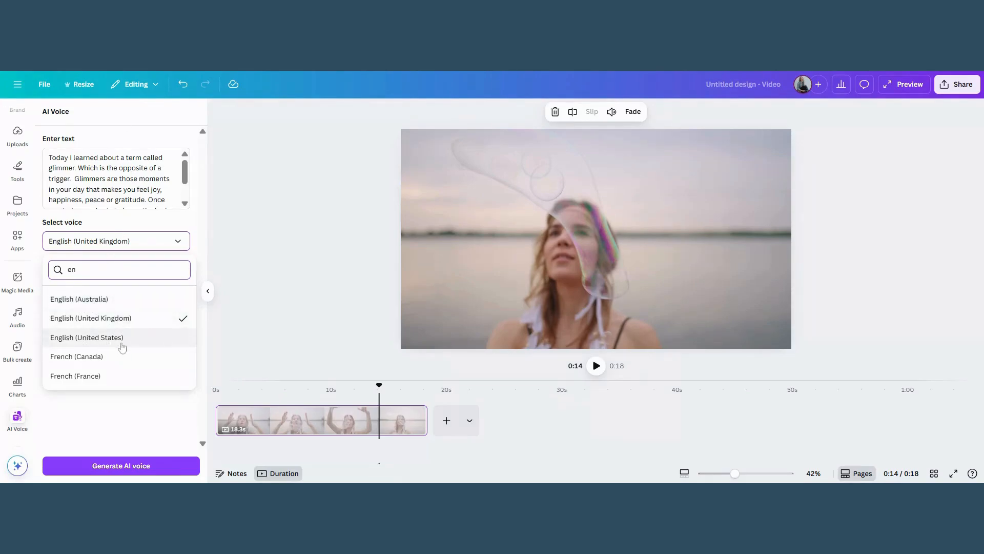
{"action": "left_click", "coordinate": [91, 318]}
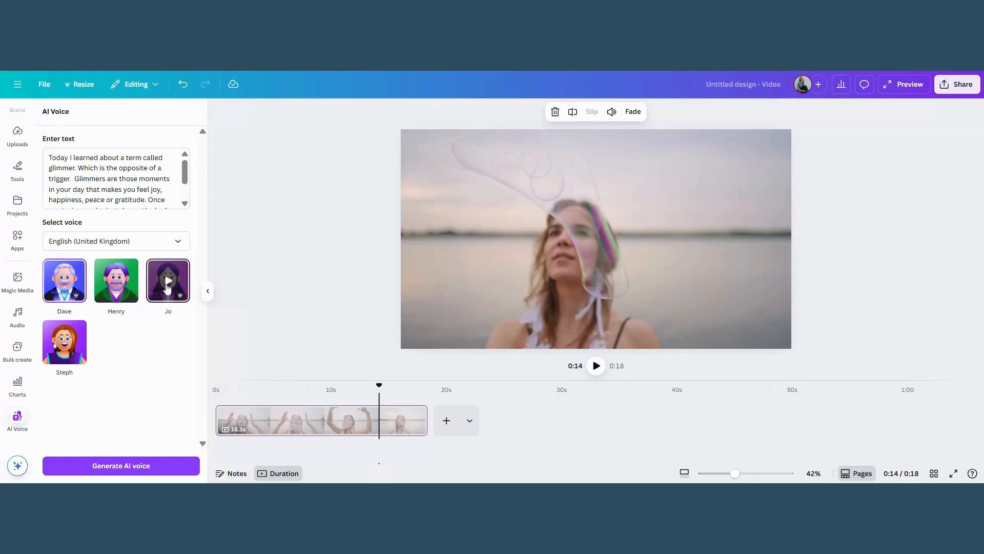
{"action": "left_click", "coordinate": [64, 280]}
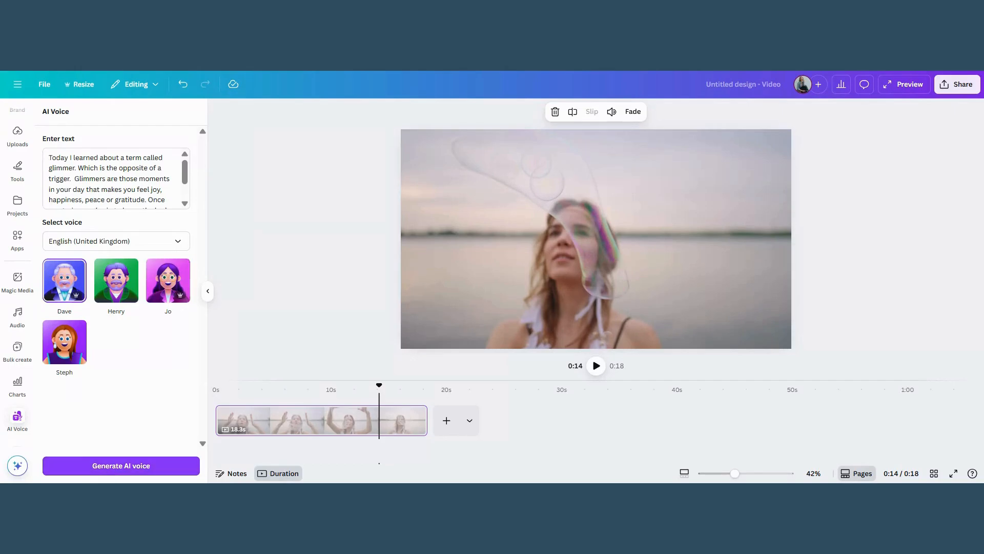
Step: Generate the glimmers voiceover with the Jo female voice and preview it on the timeline
{"action": "left_click", "coordinate": [121, 466]}
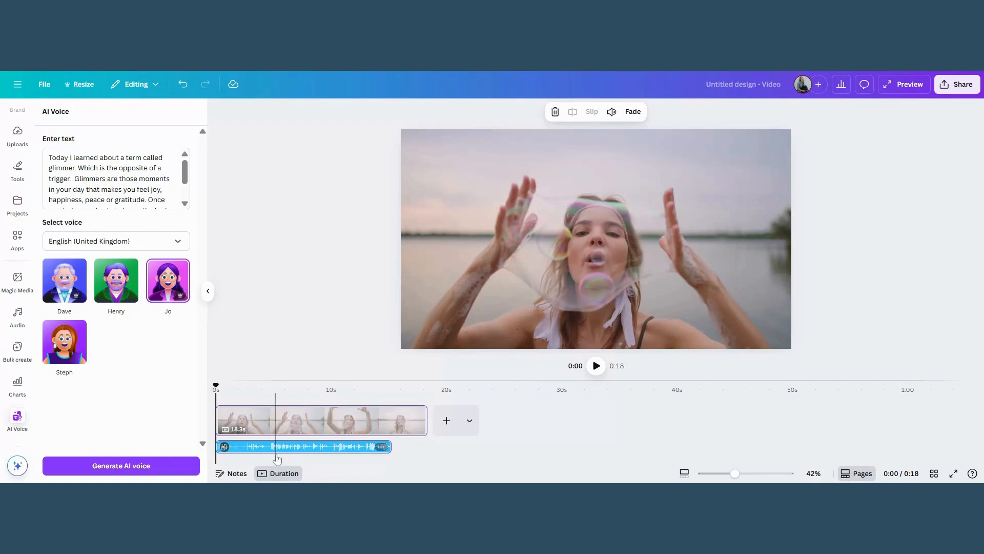
{"action": "mouse_move", "coordinate": [595, 365]}
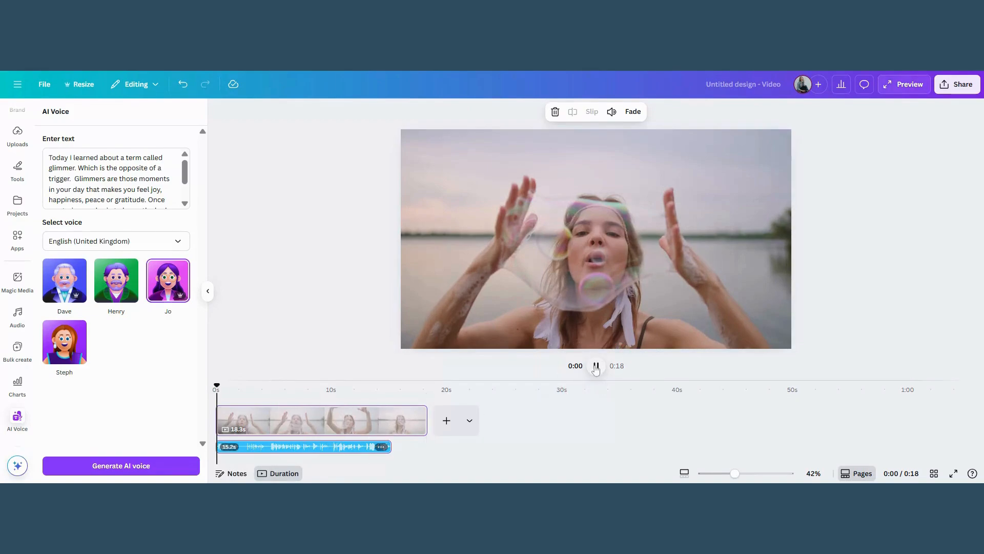
{"action": "left_click", "coordinate": [595, 365]}
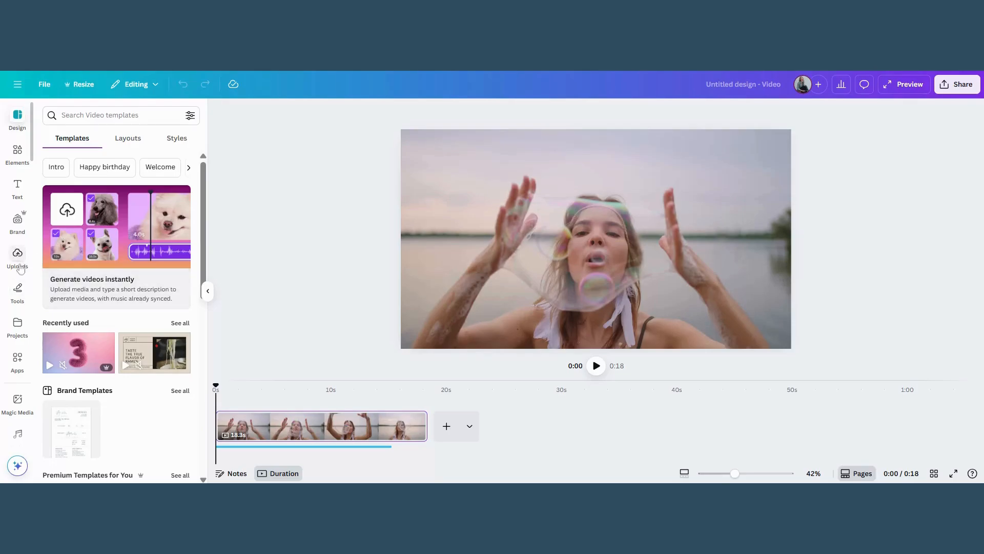
Step: Show the uploaded Audio list with the 0:15 'Today I learned about a term…' recording
{"action": "left_click", "coordinate": [17, 257]}
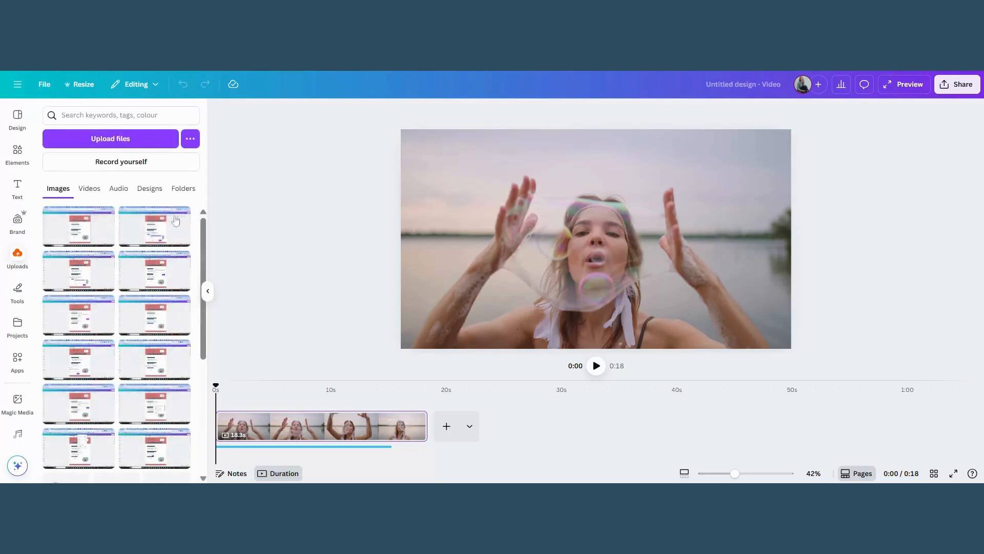
{"action": "left_click", "coordinate": [118, 189]}
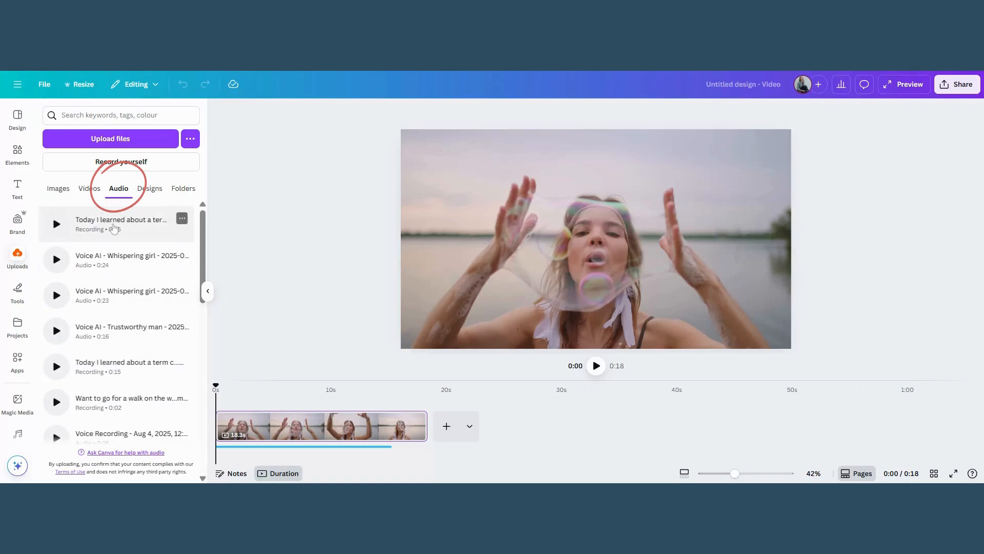
{"action": "mouse_move", "coordinate": [121, 234]}
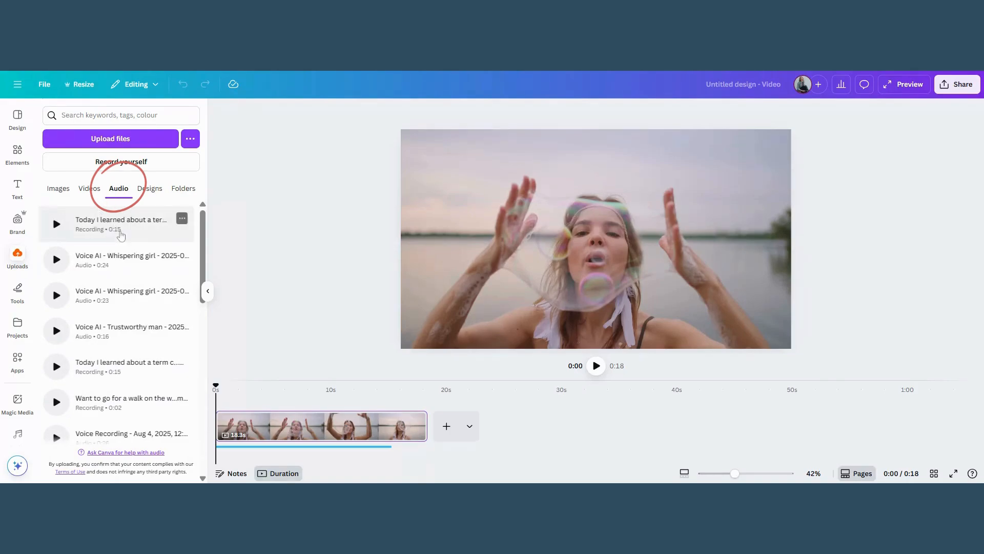
{"action": "left_click", "coordinate": [121, 225]}
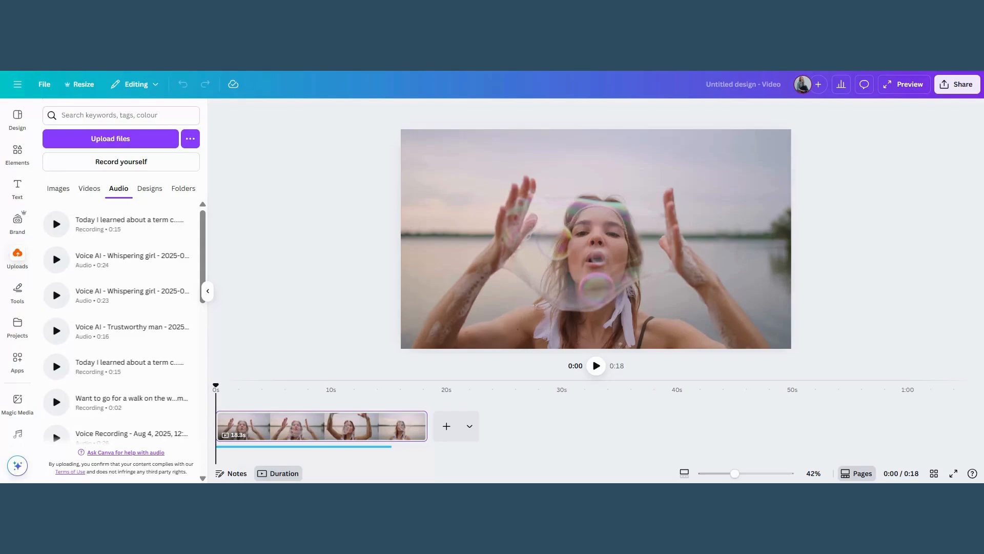
{"action": "mouse_move", "coordinate": [17, 364]}
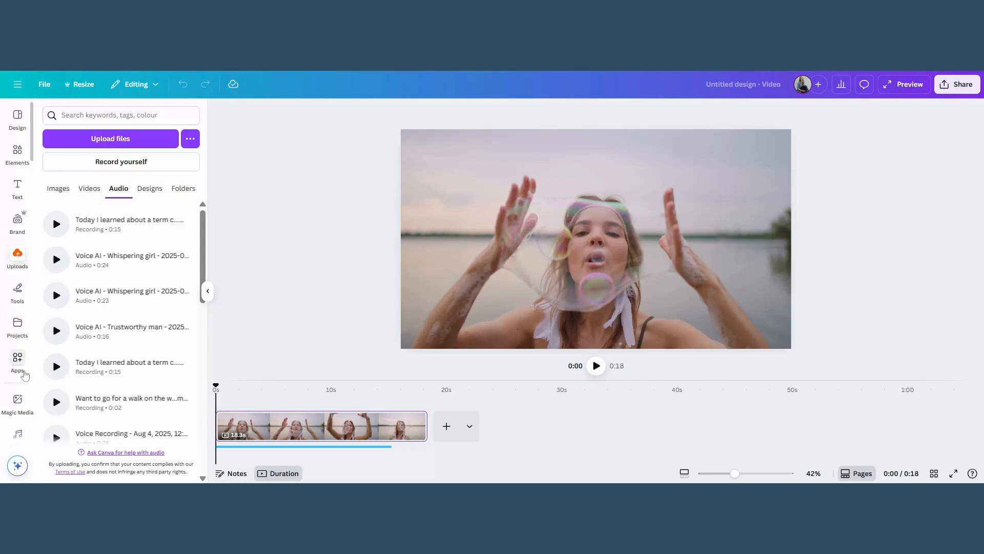
Step: Search the Apps panel for 'AI Voiceover' and list the matching voiceover apps
{"action": "left_click", "coordinate": [17, 361]}
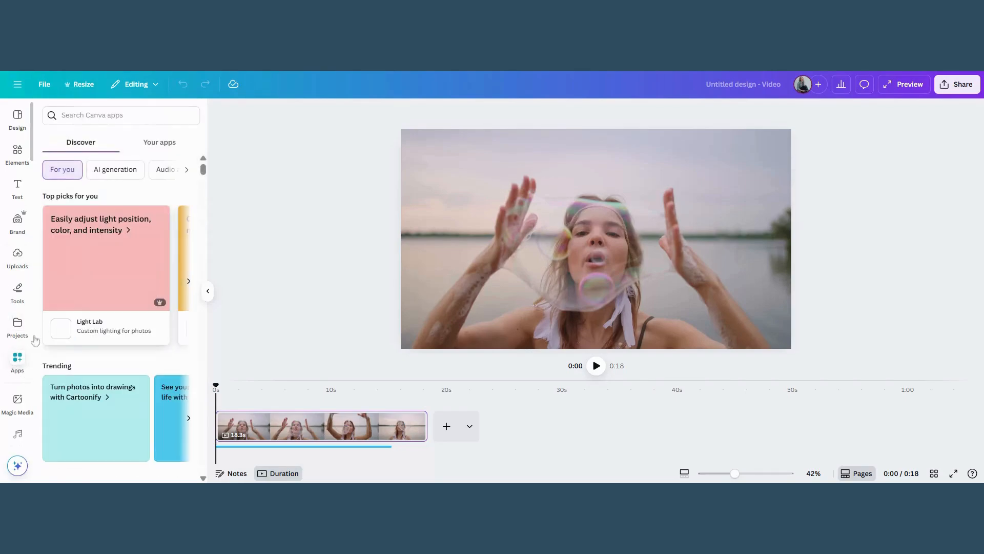
{"action": "type", "text": "A"}
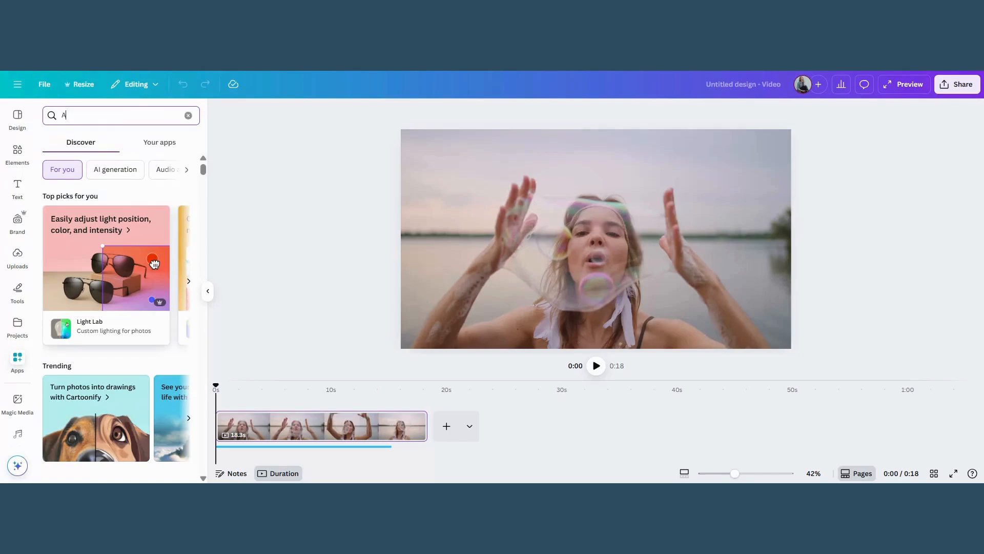
{"action": "type", "text": "I Voiceover"}
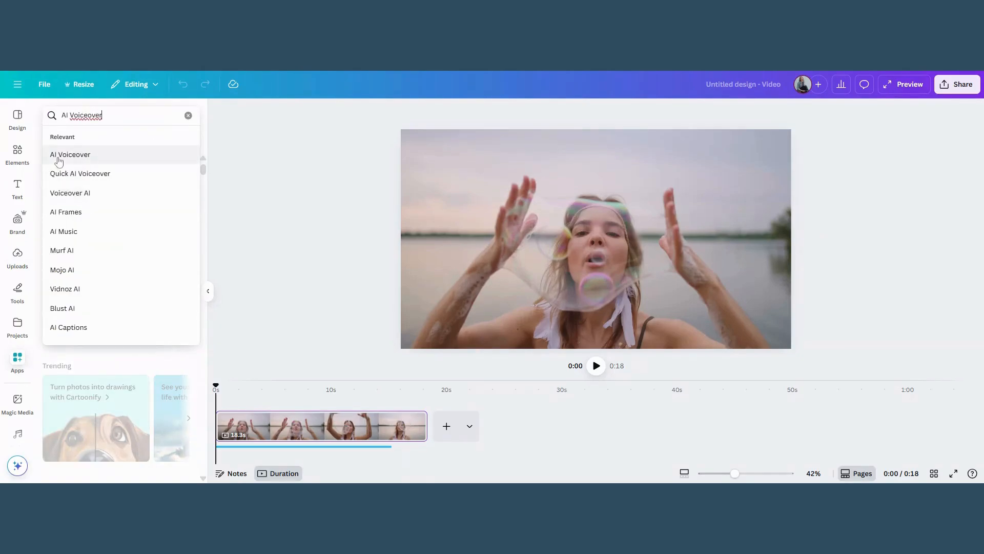
{"action": "left_click", "coordinate": [71, 155]}
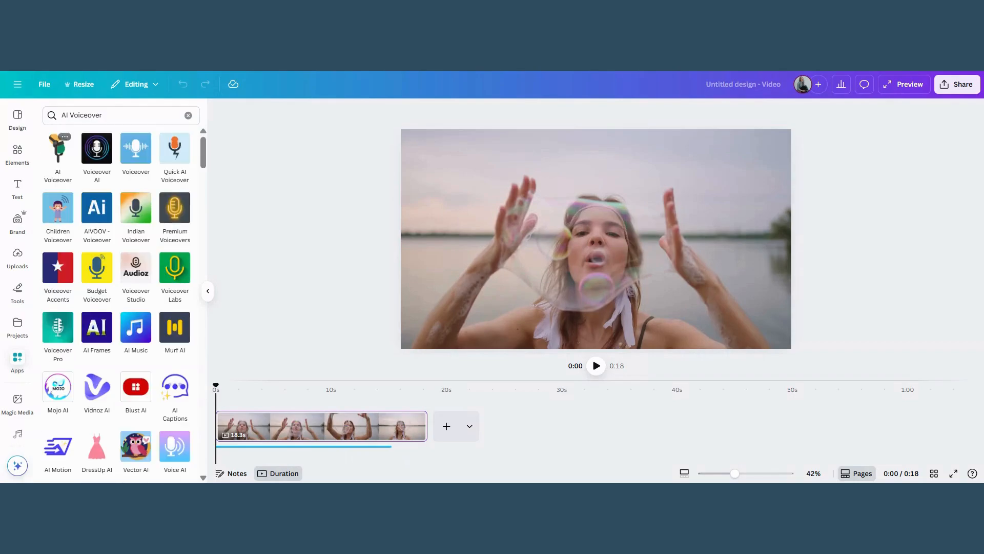
{"action": "mouse_move", "coordinate": [175, 447]}
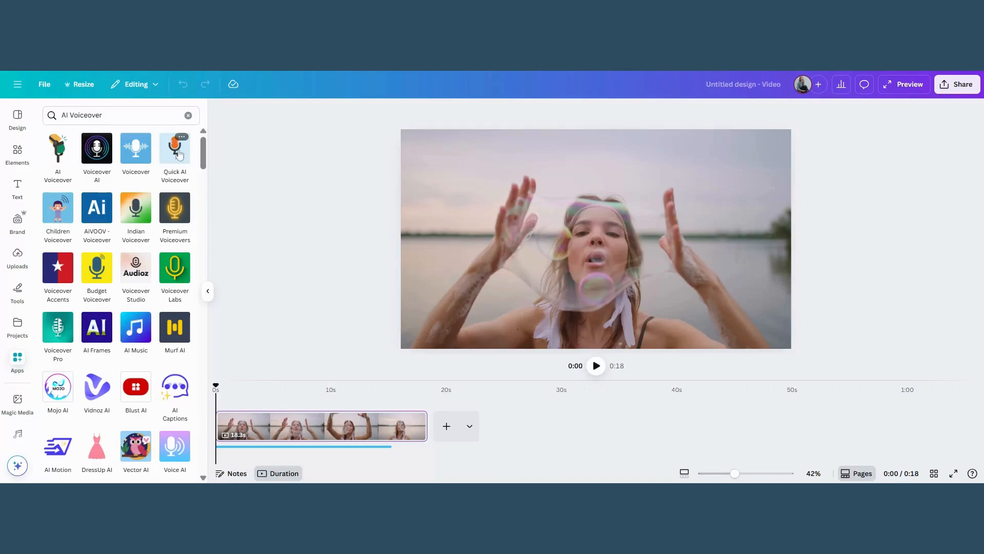
Step: Set Quick AI Voiceover to American English, sample the voice, and choose Lily as speaker
{"action": "left_click", "coordinate": [174, 151]}
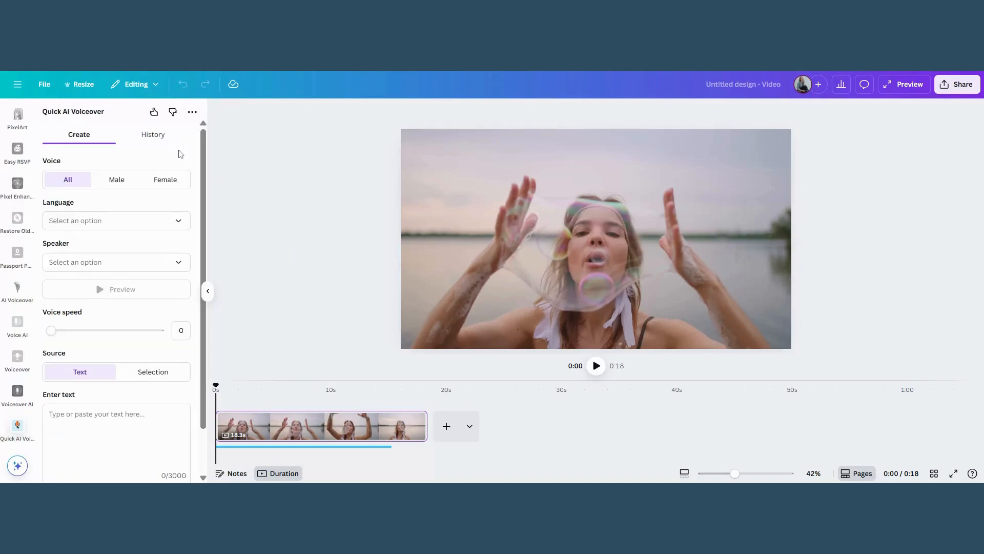
{"action": "left_click", "coordinate": [116, 221]}
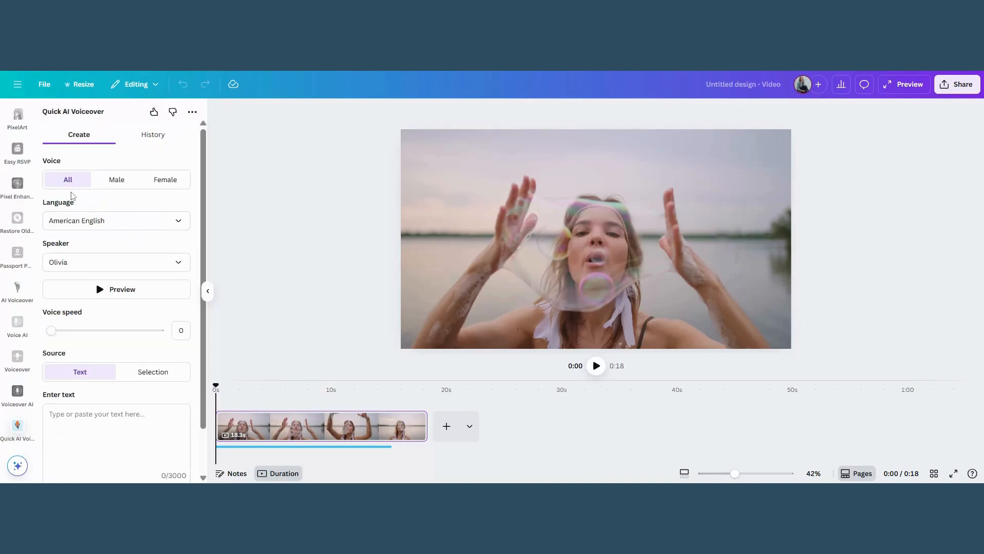
{"action": "mouse_move", "coordinate": [165, 179]}
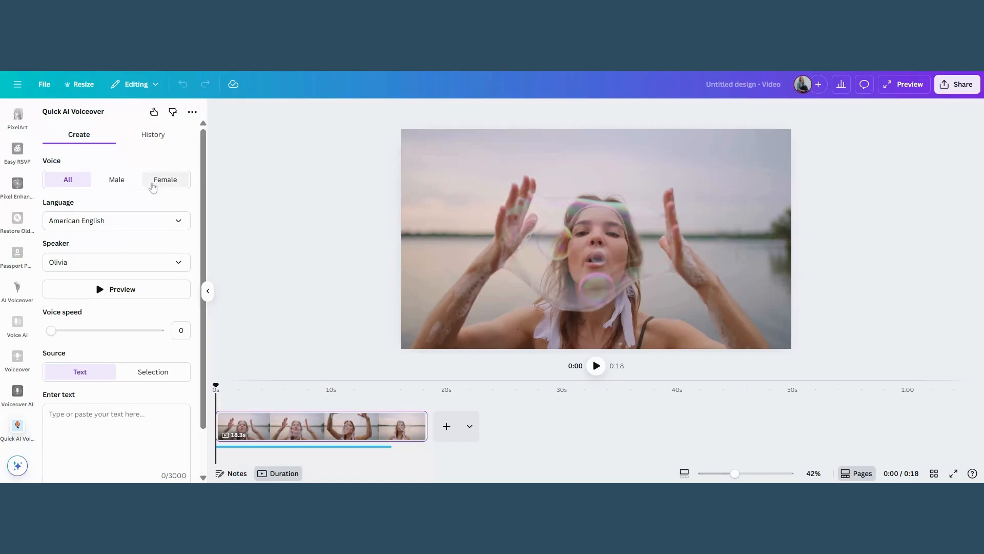
{"action": "mouse_move", "coordinate": [186, 227]}
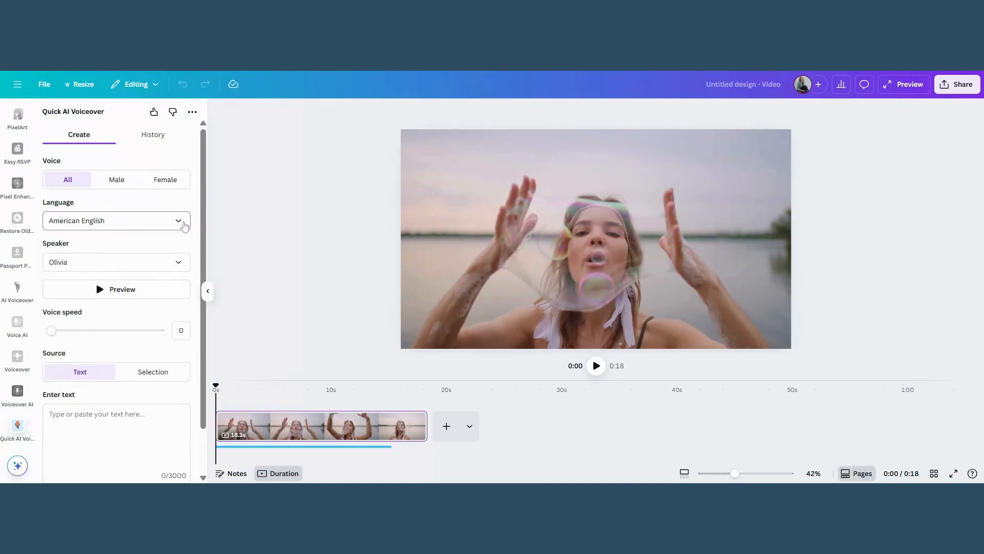
{"action": "mouse_move", "coordinate": [183, 268]}
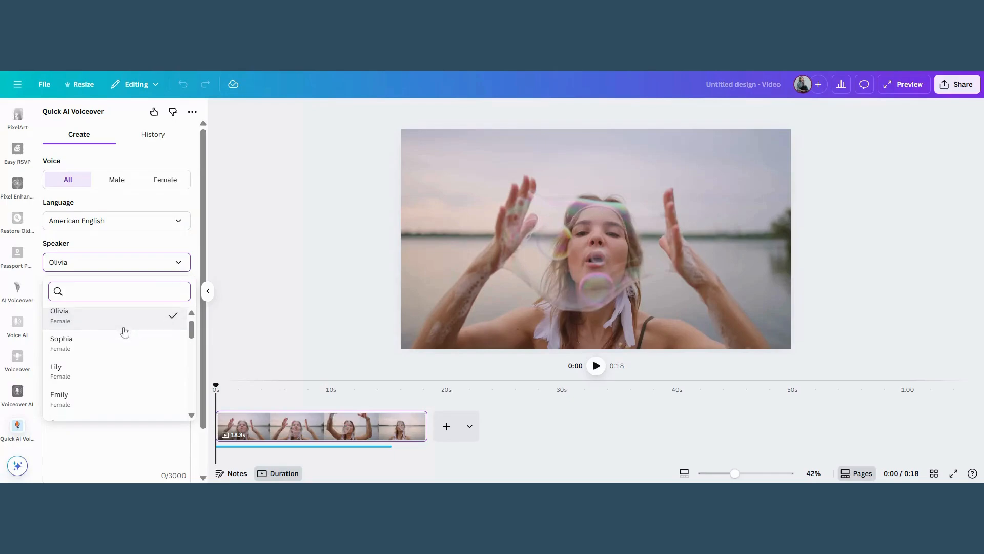
{"action": "left_click", "coordinate": [60, 314]}
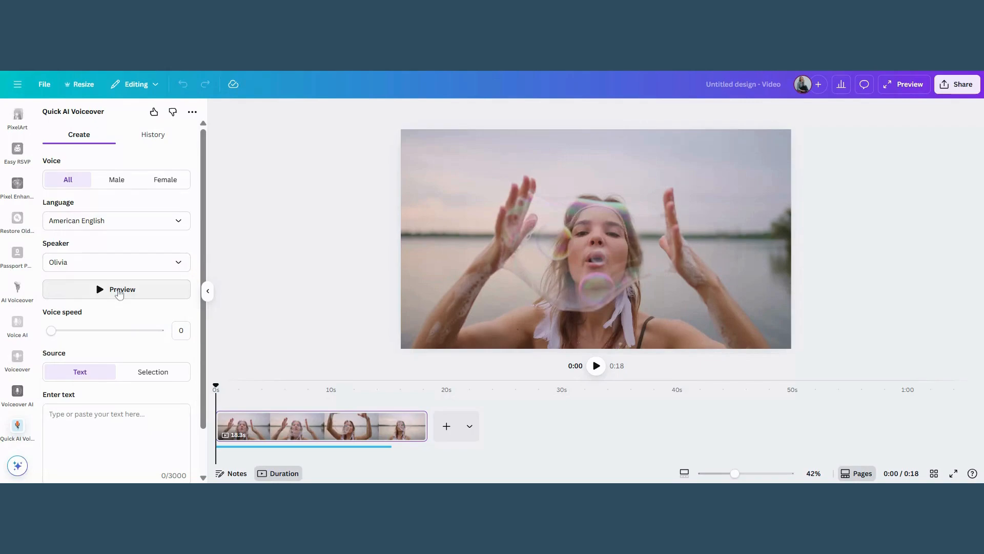
{"action": "left_click", "coordinate": [116, 261]}
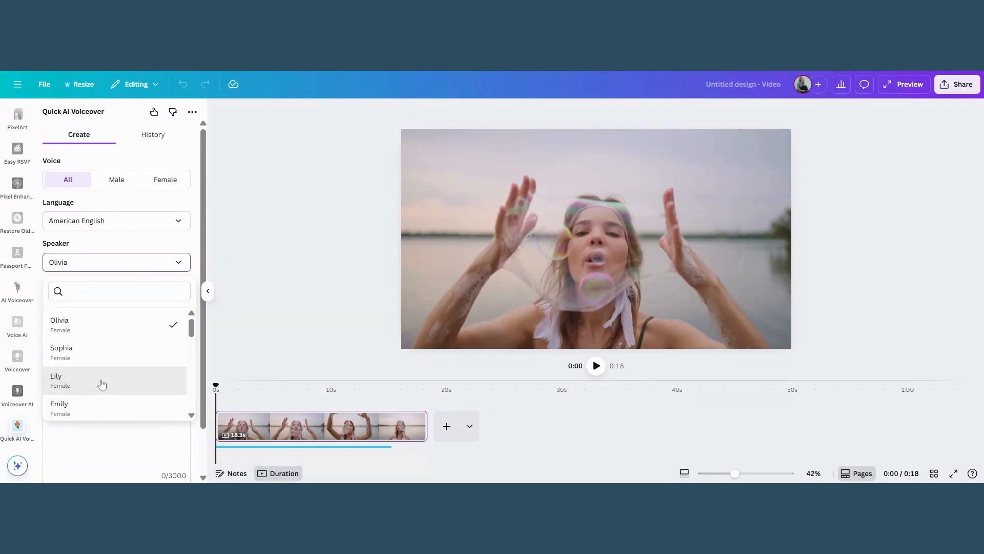
{"action": "left_click", "coordinate": [56, 379]}
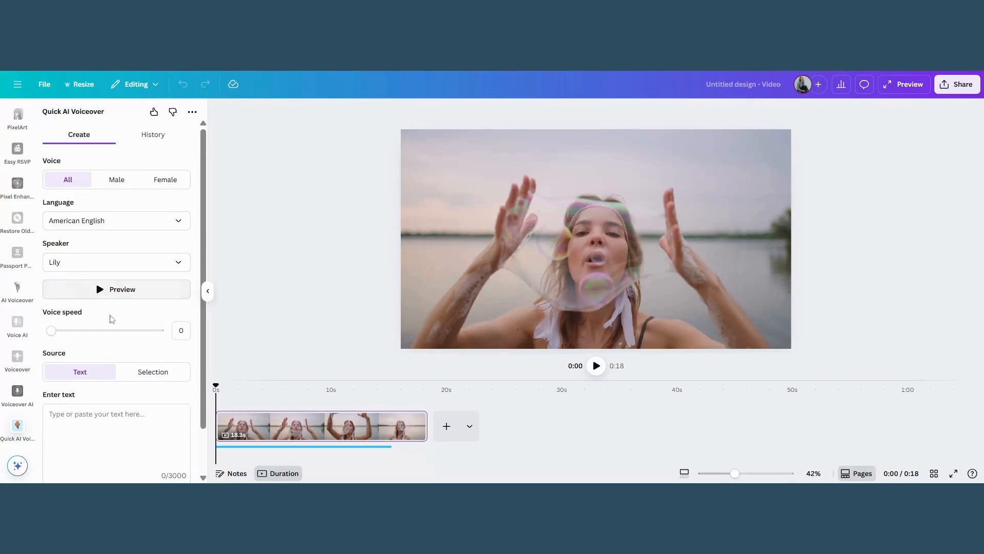
{"action": "mouse_move", "coordinate": [129, 347]}
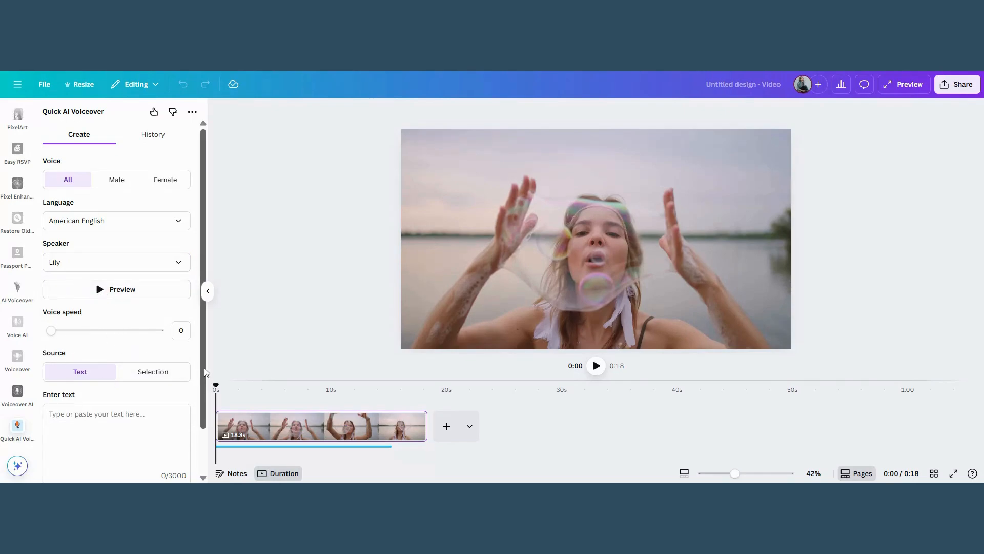
Step: Enter the glimmers script and generate a voiceover in Lily's voice onto the timeline
{"action": "scroll", "scroll_direction": "down", "scroll_amount": 3}
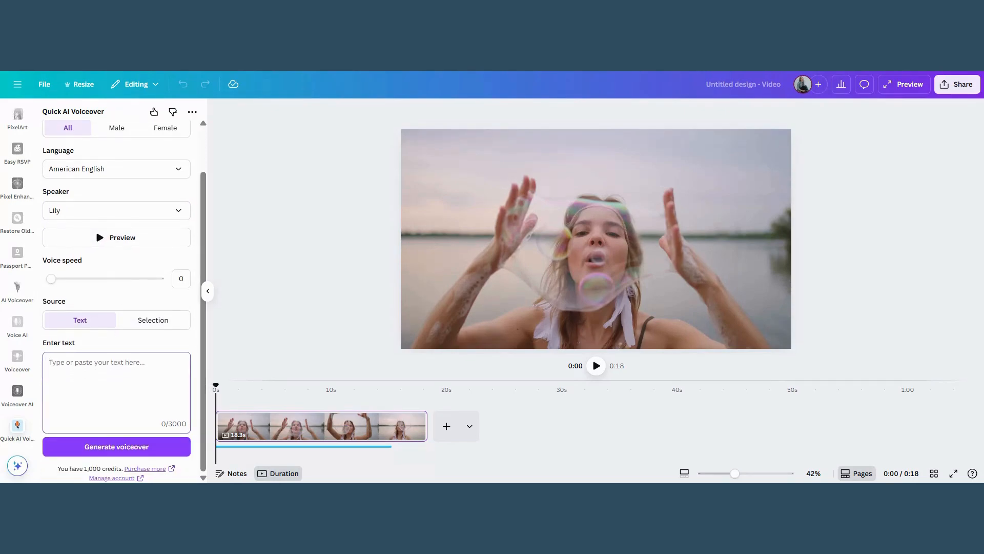
{"action": "type", "text": "trigger. Glimmers are those moments in your day that makes you feel joy, happiness, peace or gratitude. Once you train your brain to be on the look out for glimmers, these tiny moments will appear more and more."}
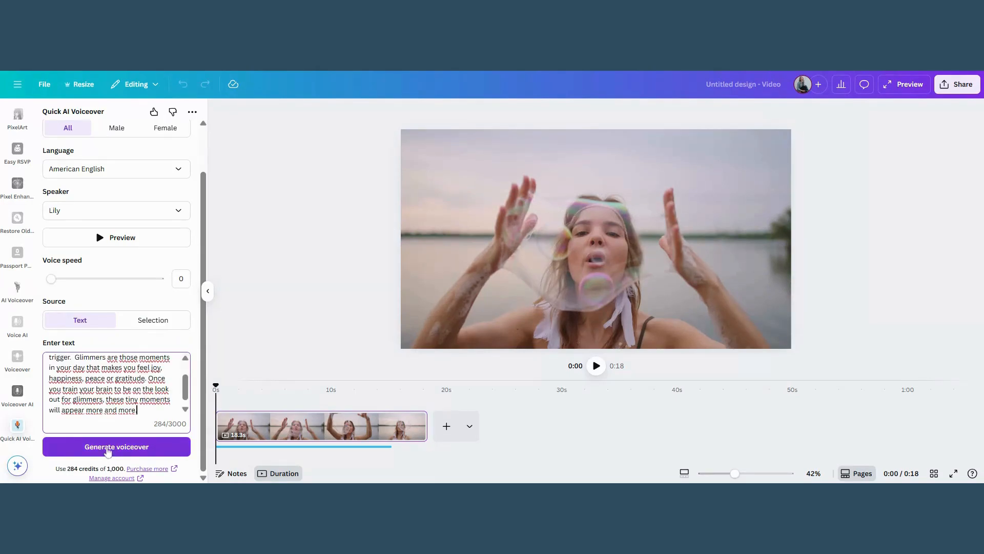
{"action": "left_click", "coordinate": [116, 446]}
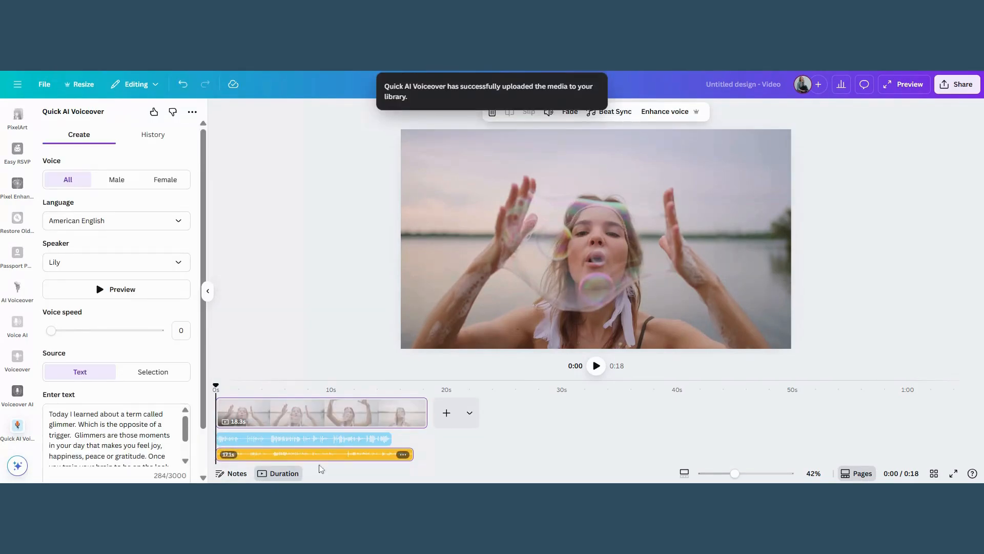
{"action": "left_click", "coordinate": [314, 454]}
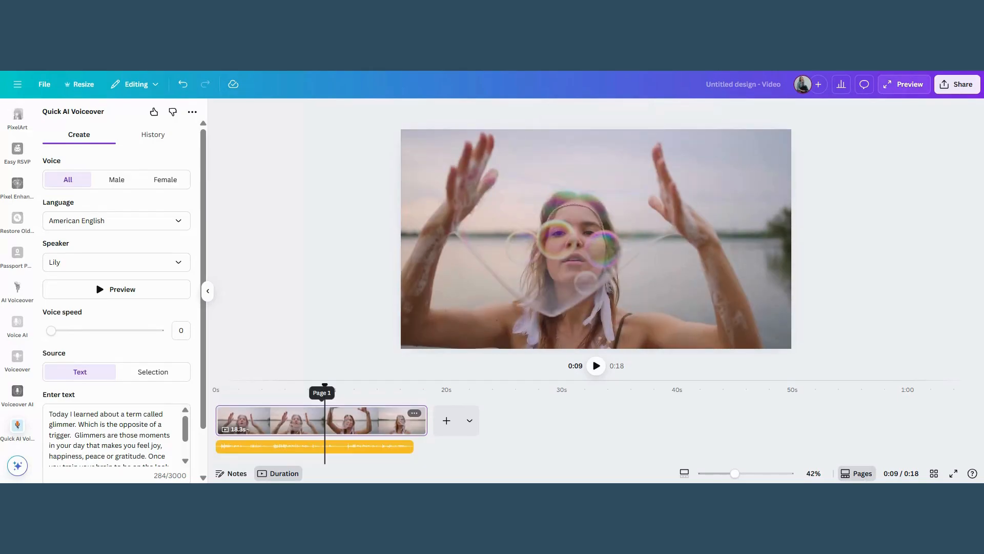
{"action": "left_click", "coordinate": [320, 419]}
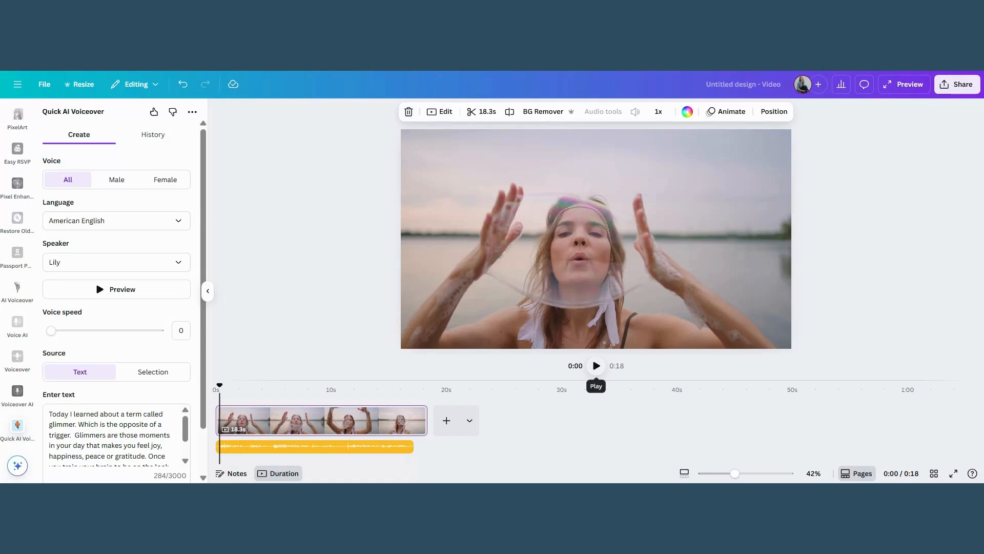
{"action": "left_click", "coordinate": [595, 365]}
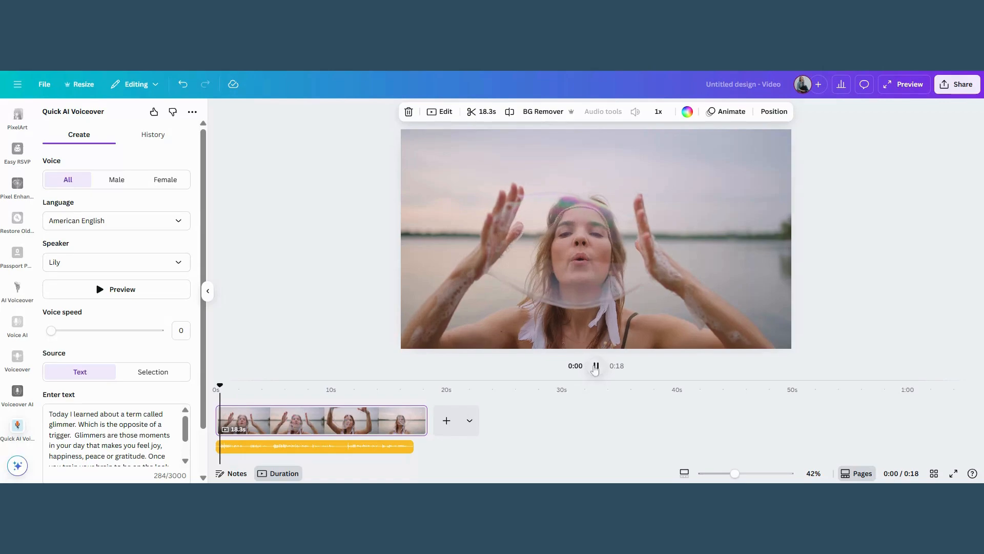
{"action": "left_click", "coordinate": [595, 365]}
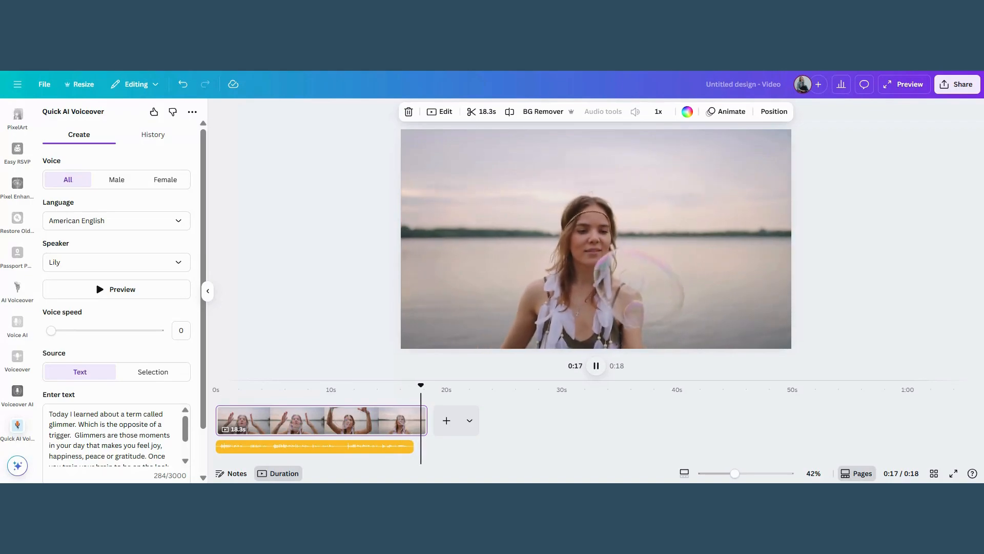
{"action": "left_click", "coordinate": [314, 446]}
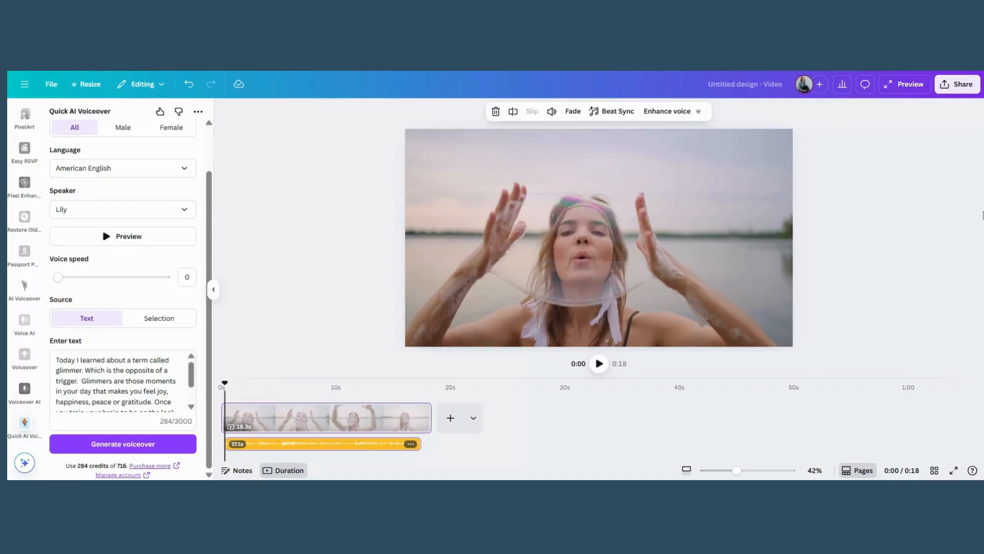
{"action": "mouse_move", "coordinate": [958, 84]}
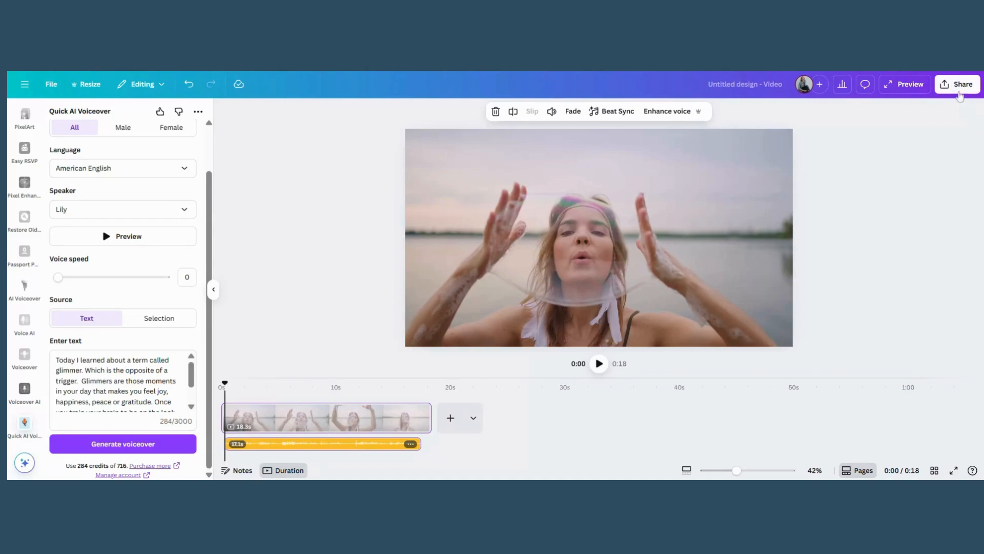
Step: Download the design via Share as an MP4 Video at 1080p
{"action": "left_click", "coordinate": [957, 83]}
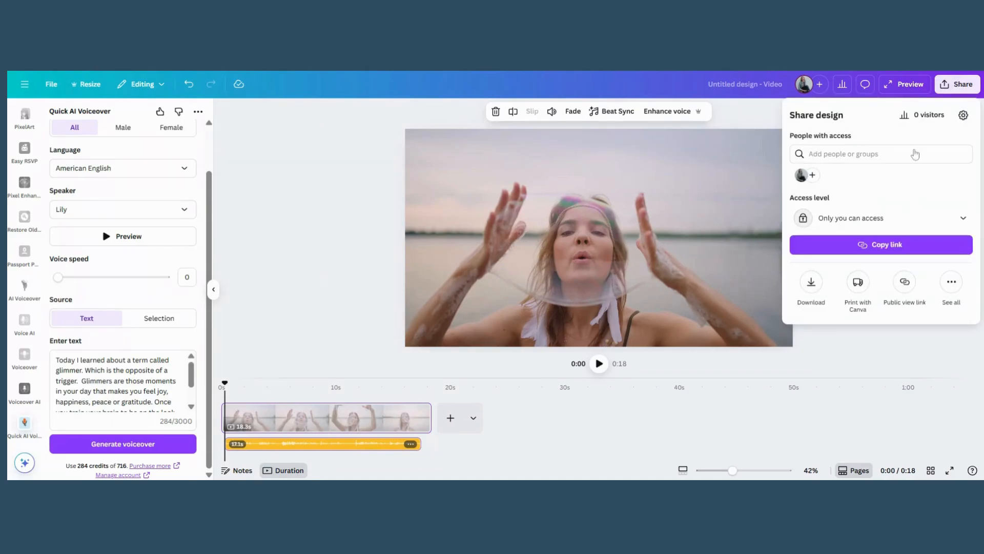
{"action": "left_click", "coordinate": [810, 286]}
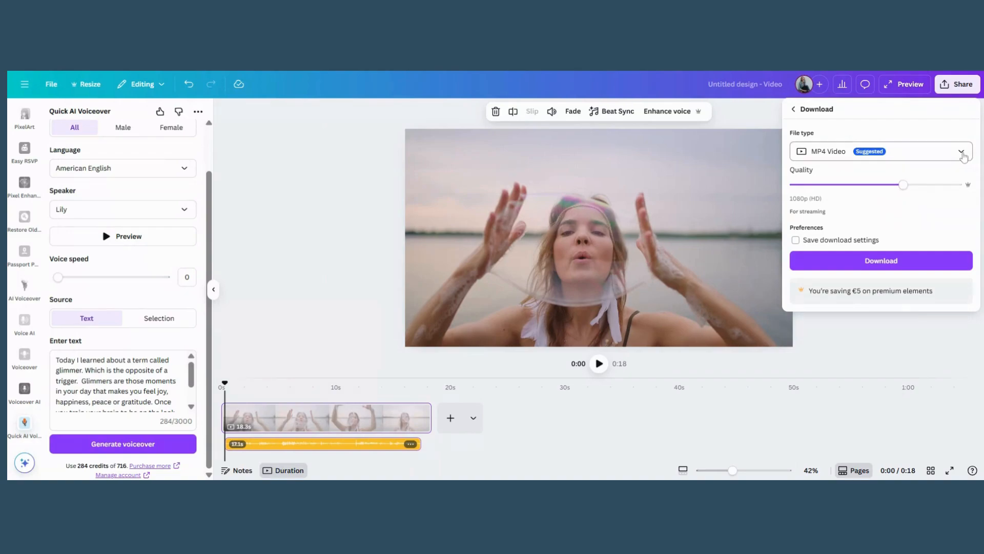
{"action": "mouse_move", "coordinate": [830, 162]}
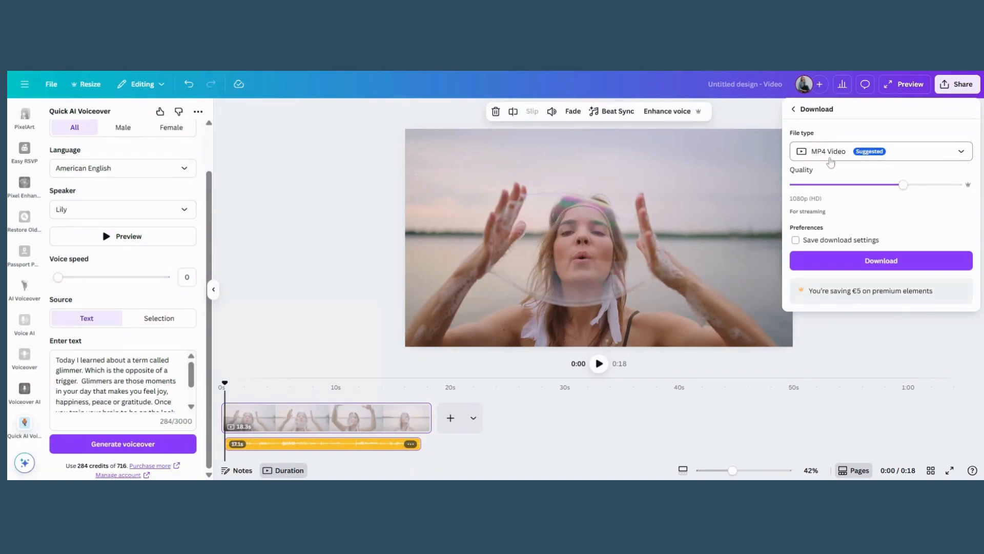
{"action": "mouse_move", "coordinate": [861, 157]}
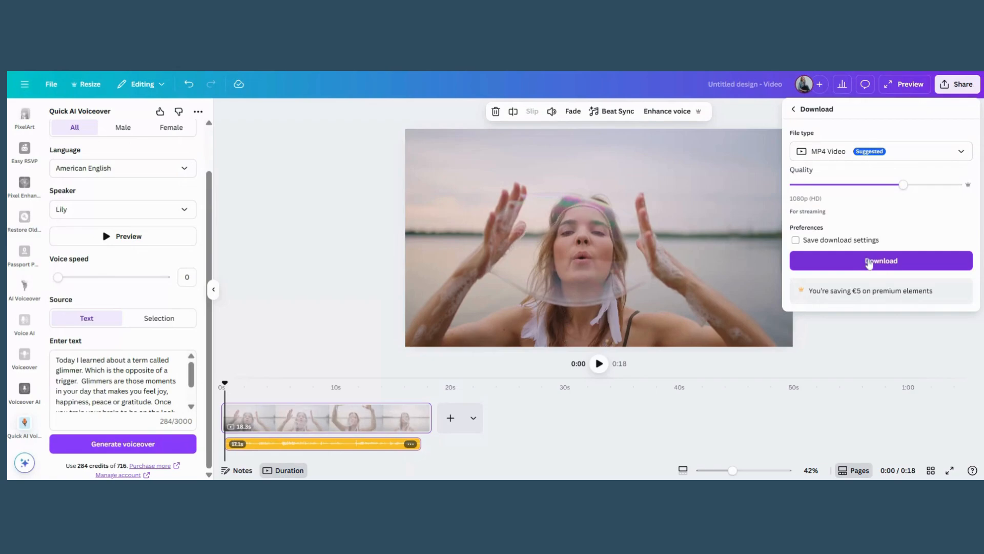
{"action": "left_click", "coordinate": [880, 260]}
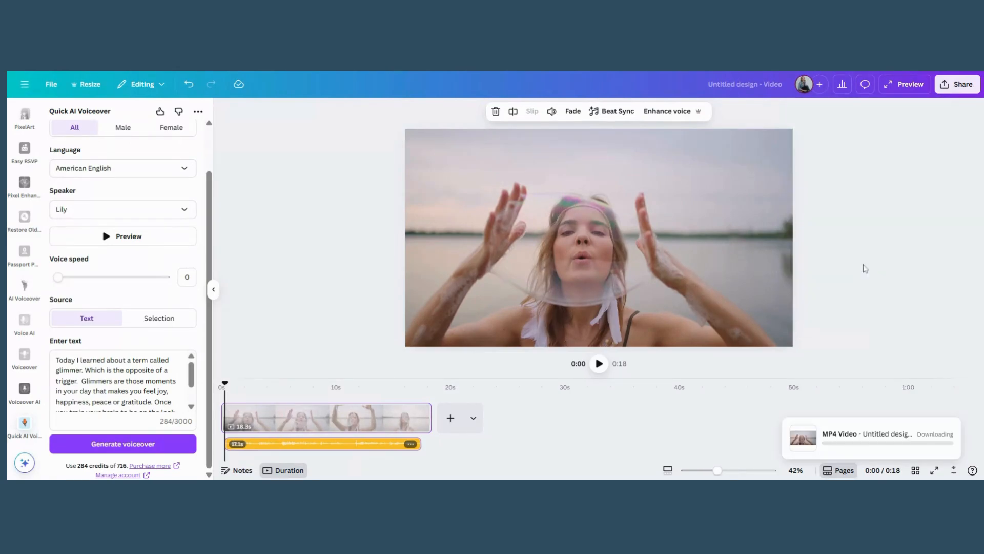